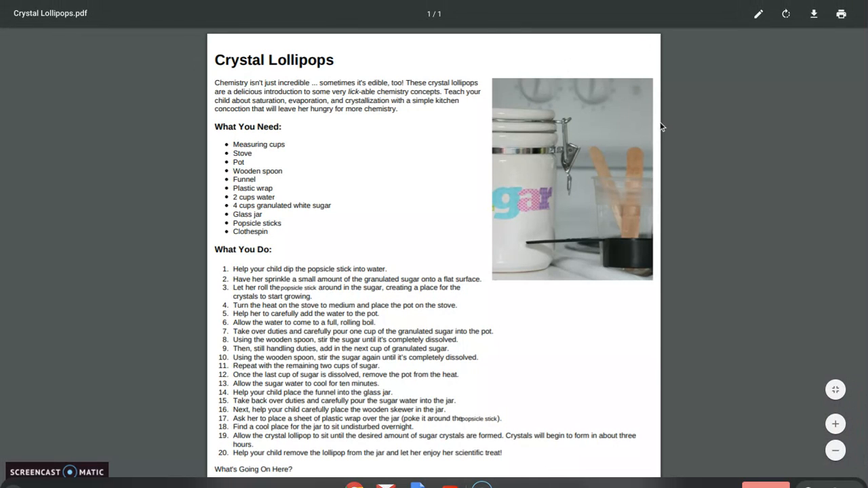
mouse_move(784, 133)
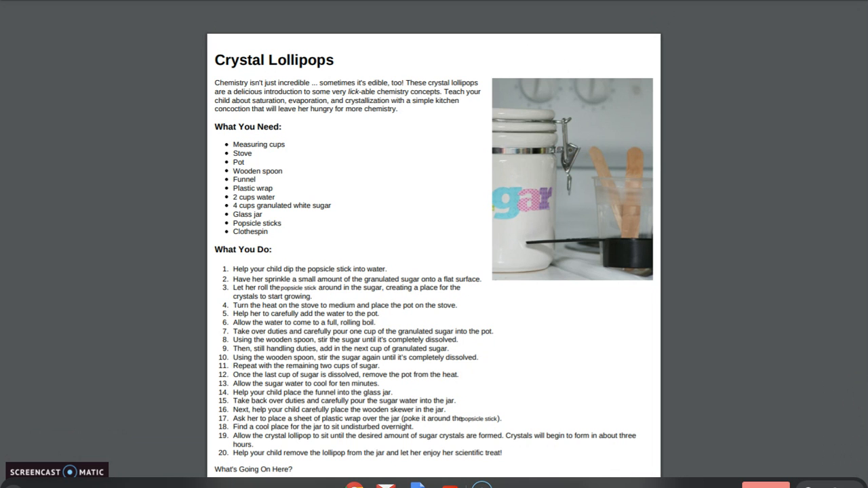
scroll("down", 3)
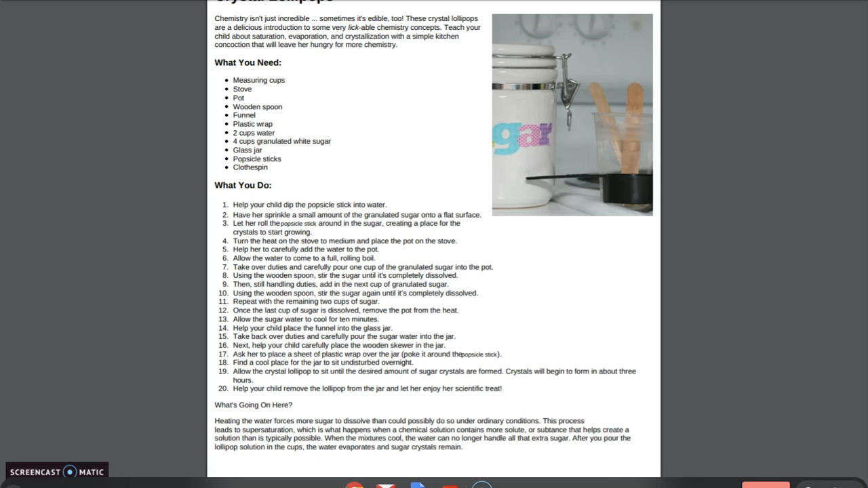
scroll("down", 3)
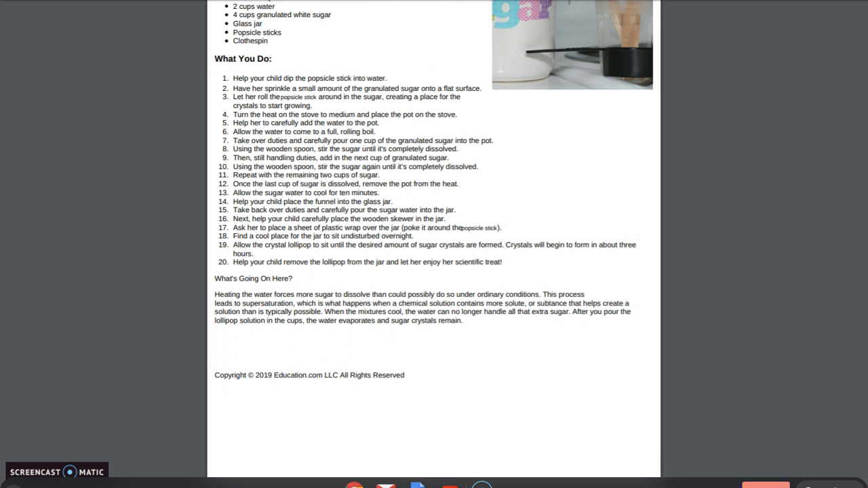
scroll("up", 3)
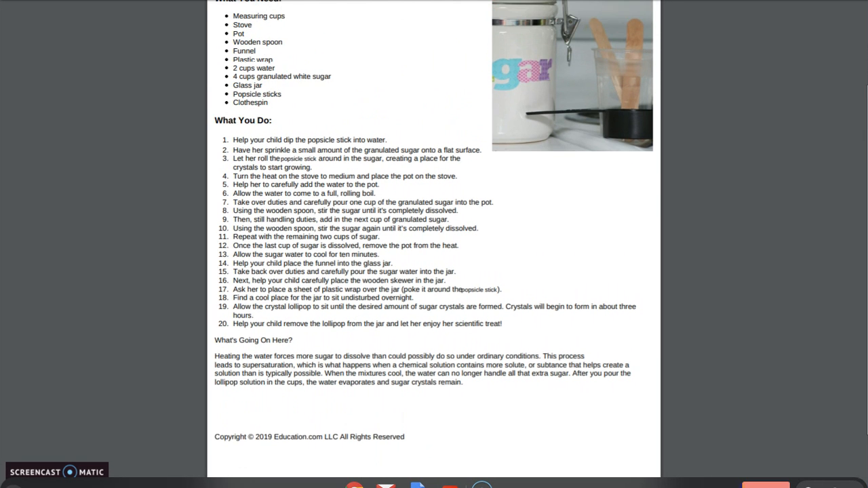
scroll("up", 3)
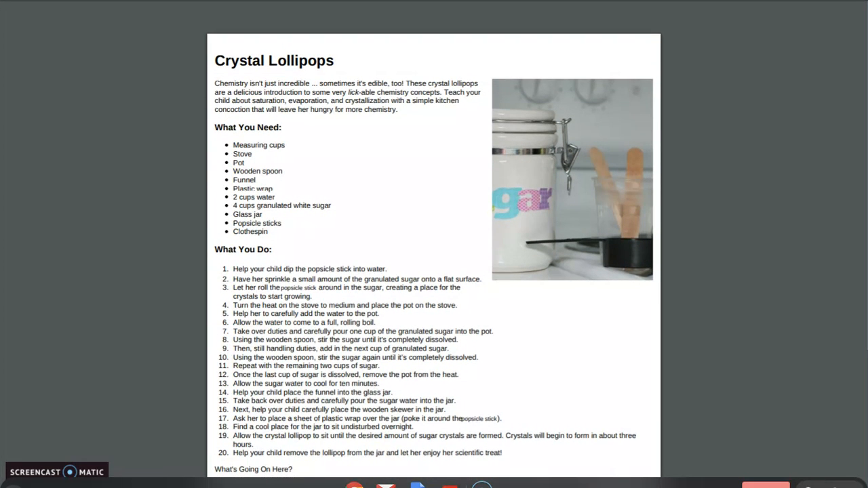